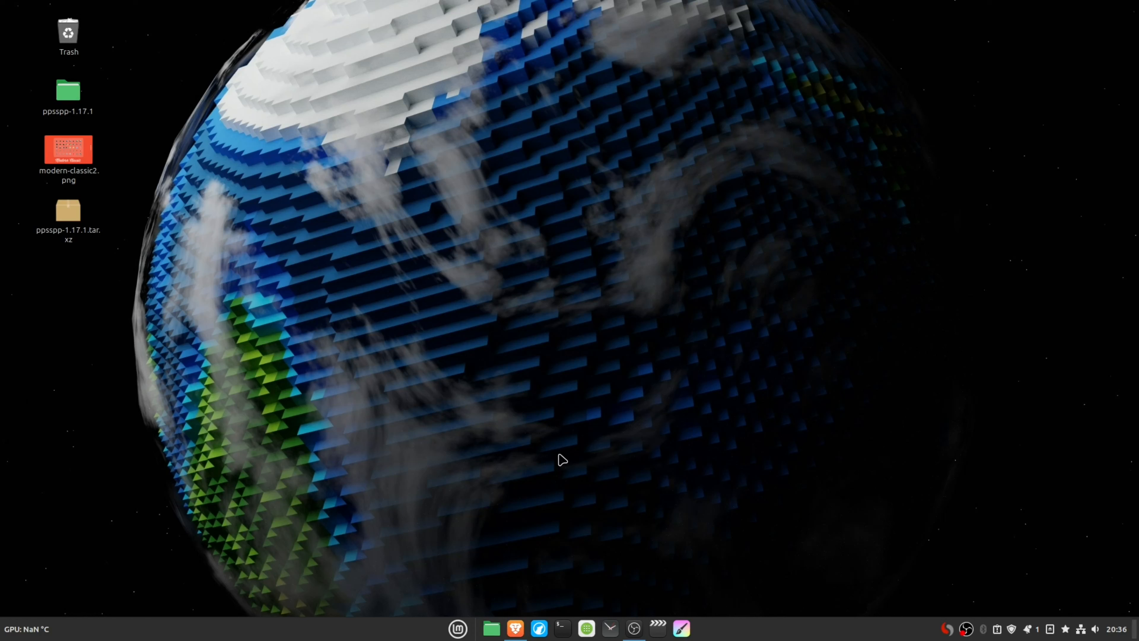
pyautogui.moveTo(614, 395)
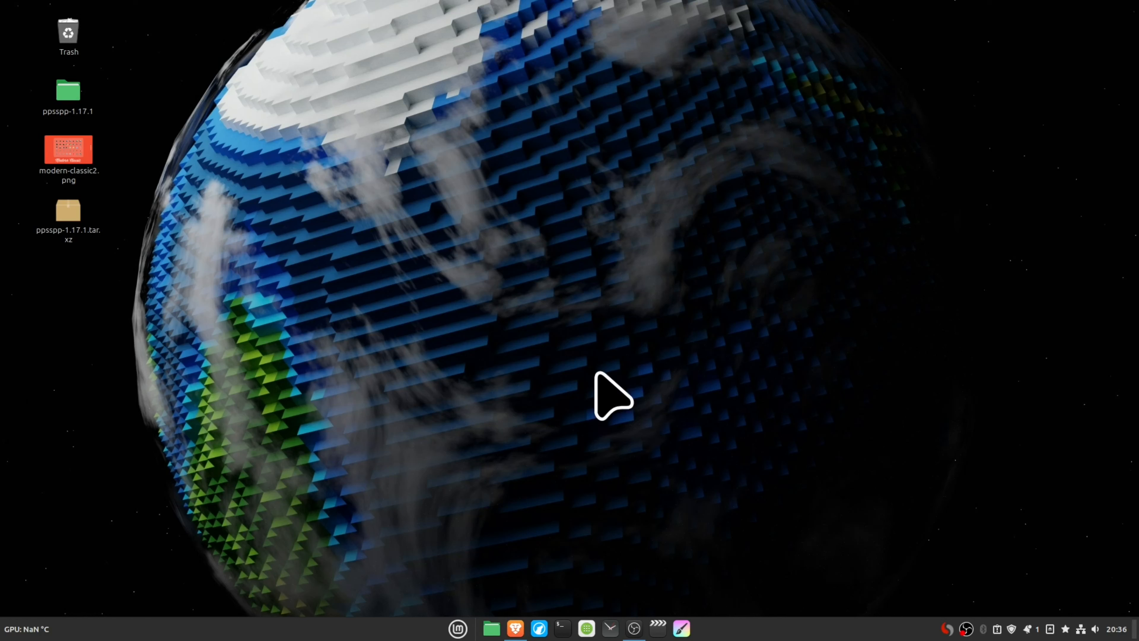
pyautogui.moveTo(547, 410)
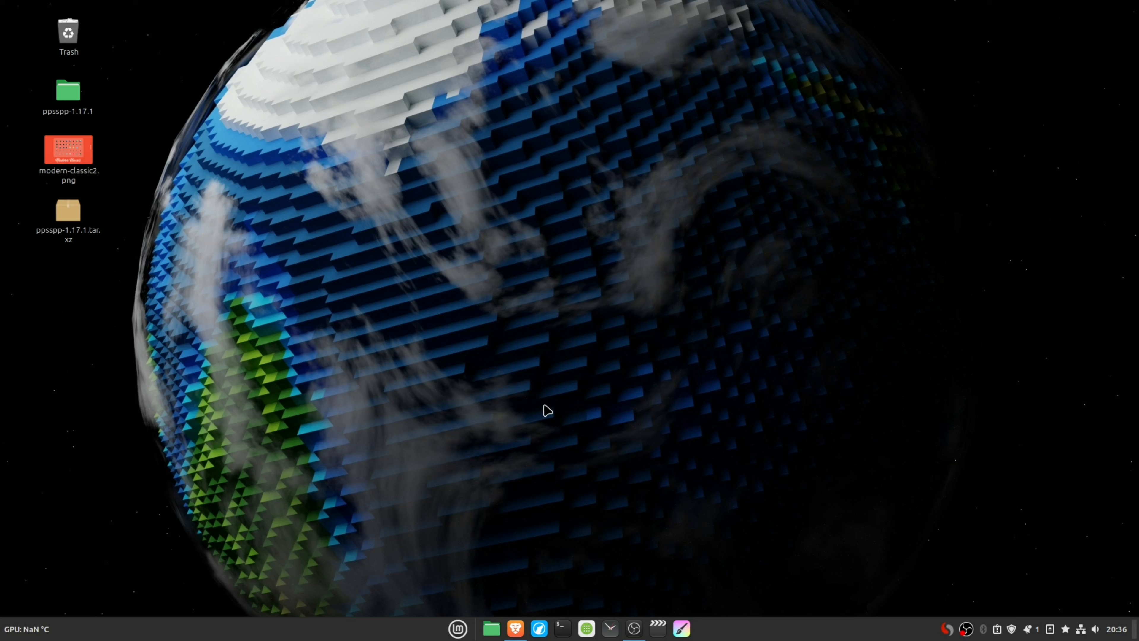
pyautogui.moveTo(588, 428)
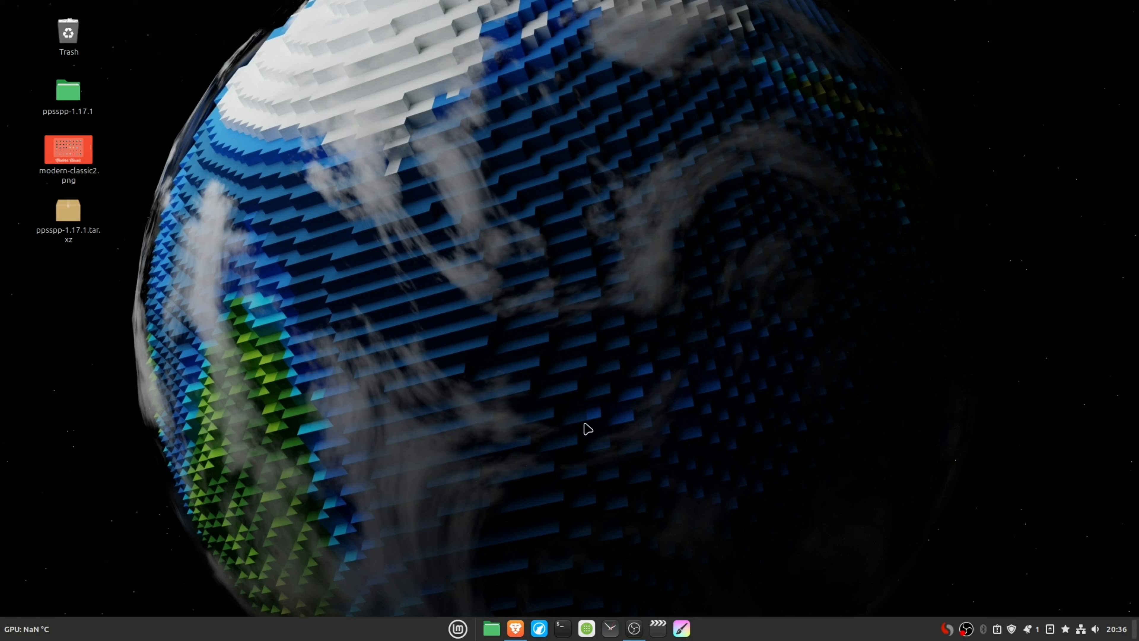
pyautogui.moveTo(561, 435)
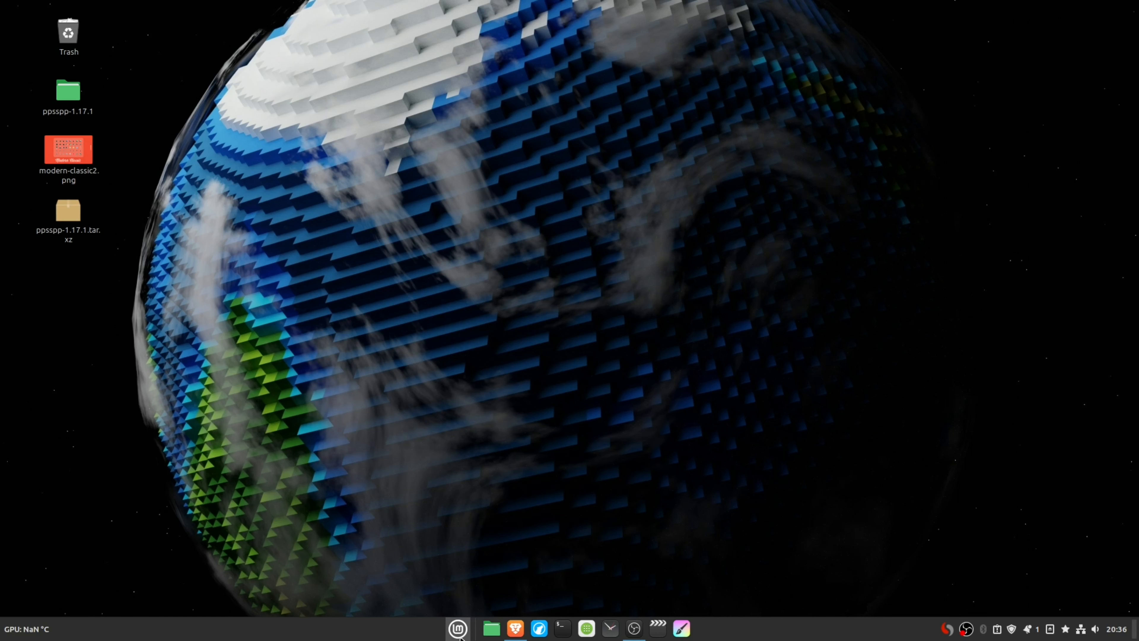
# Step: Launch System Settings from the Cinnamon menu and scroll to the Administration tools for Driver Manager
pyautogui.click(457, 628)
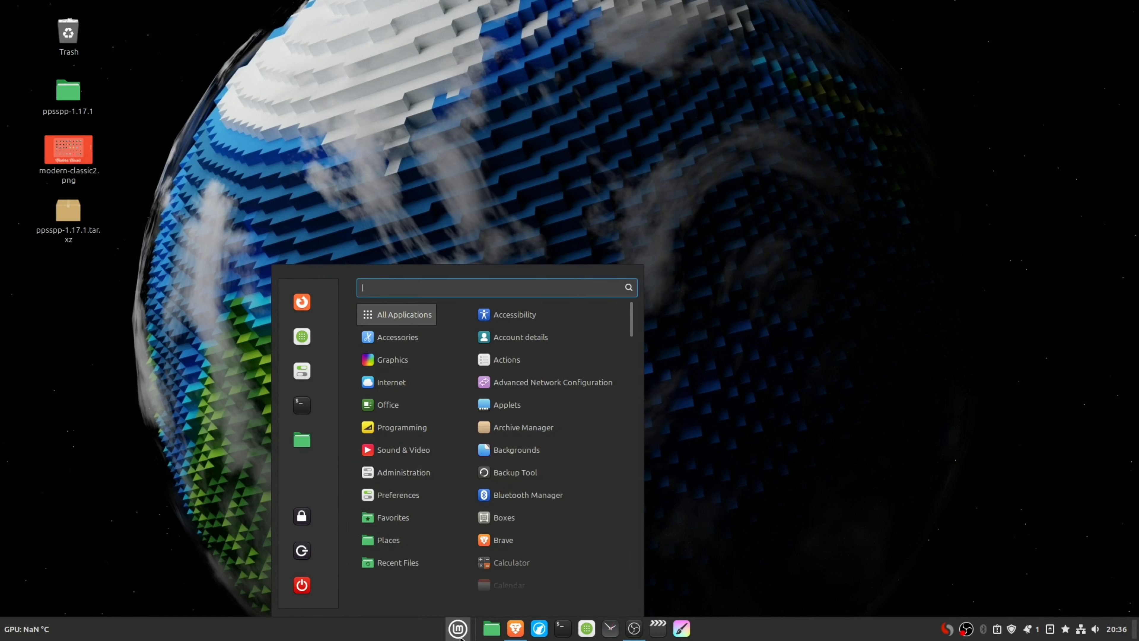
pyautogui.write('dr')
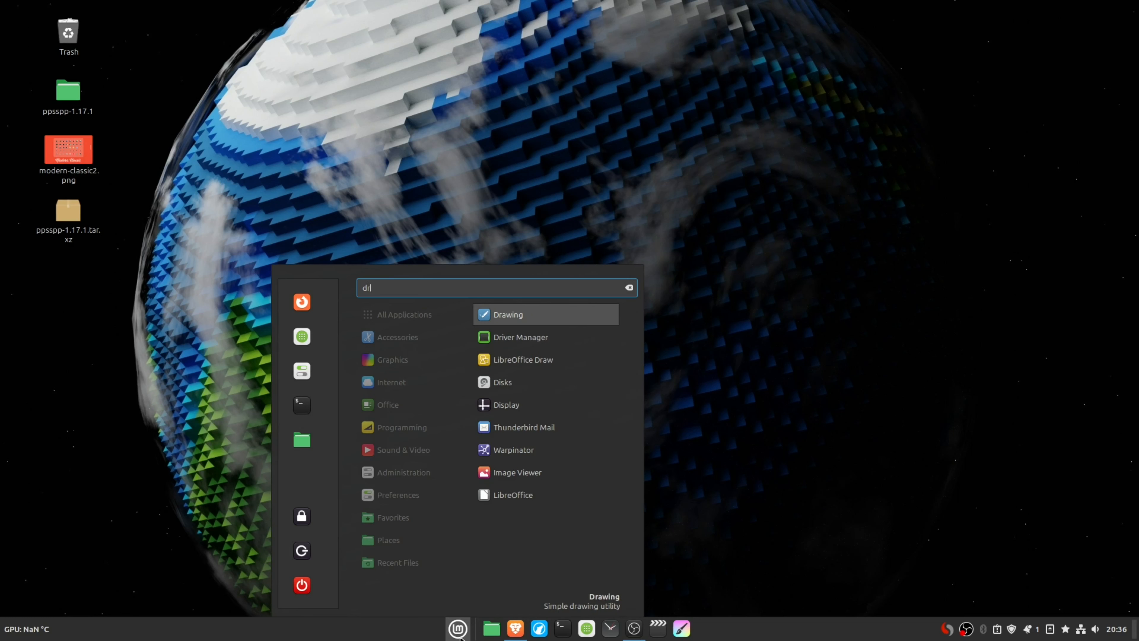
pyautogui.moveTo(293, 388)
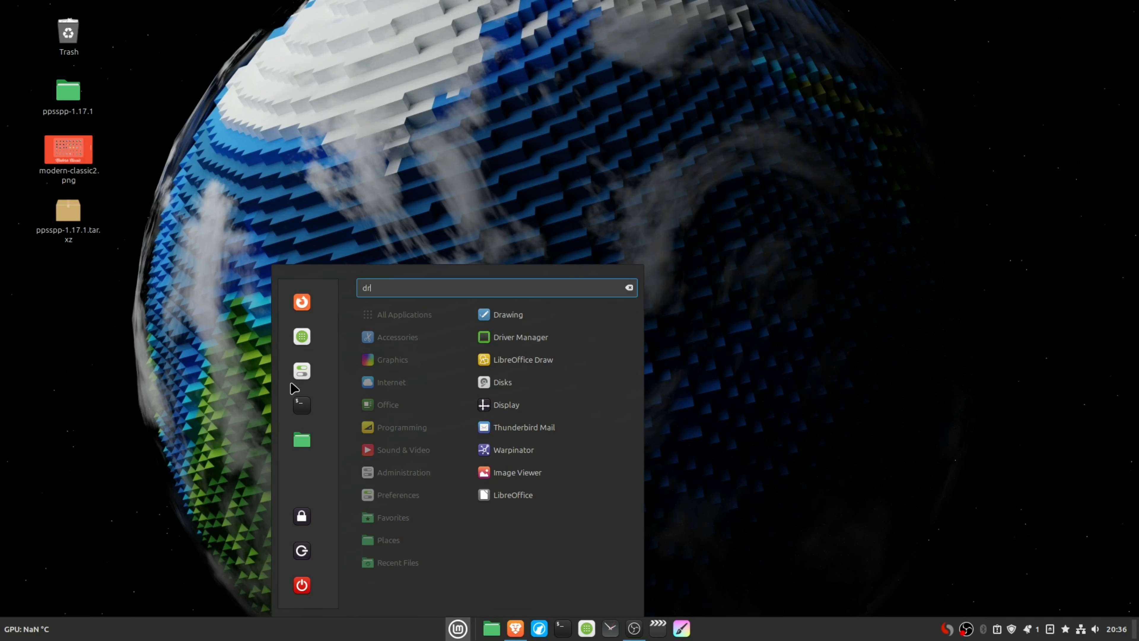
pyautogui.press('BackSpace')
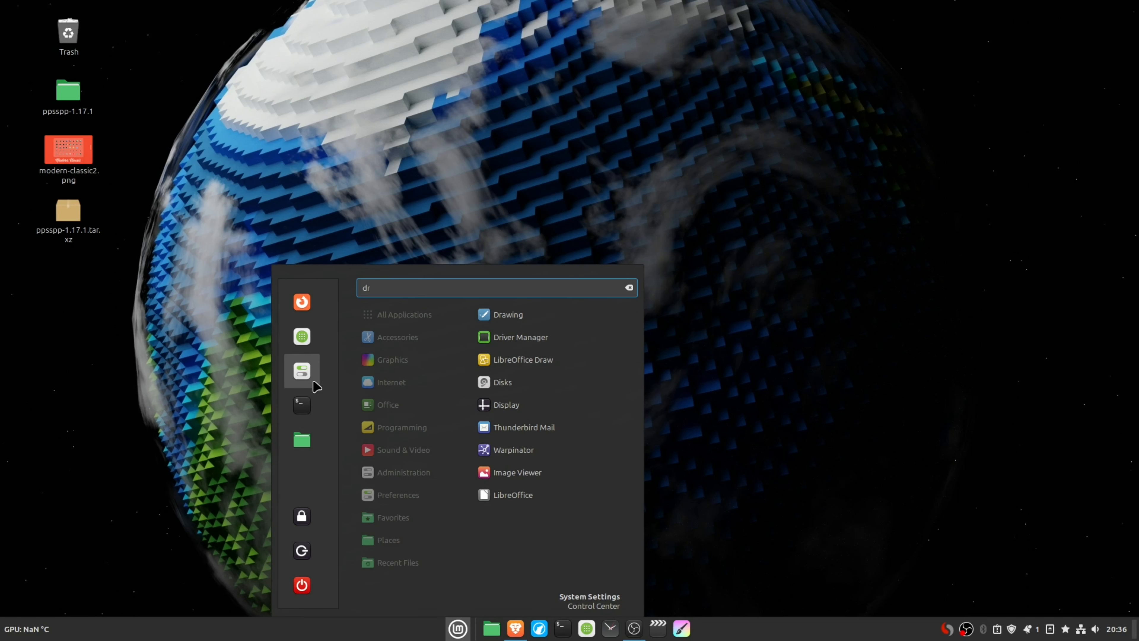
pyautogui.click(589, 595)
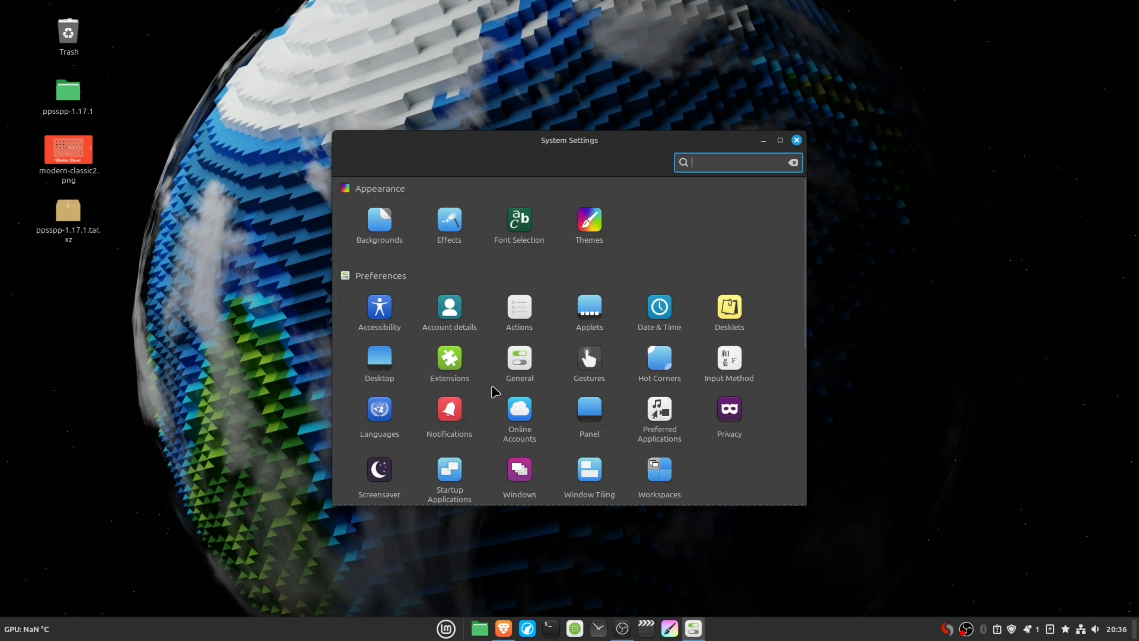
pyautogui.scroll(-3)
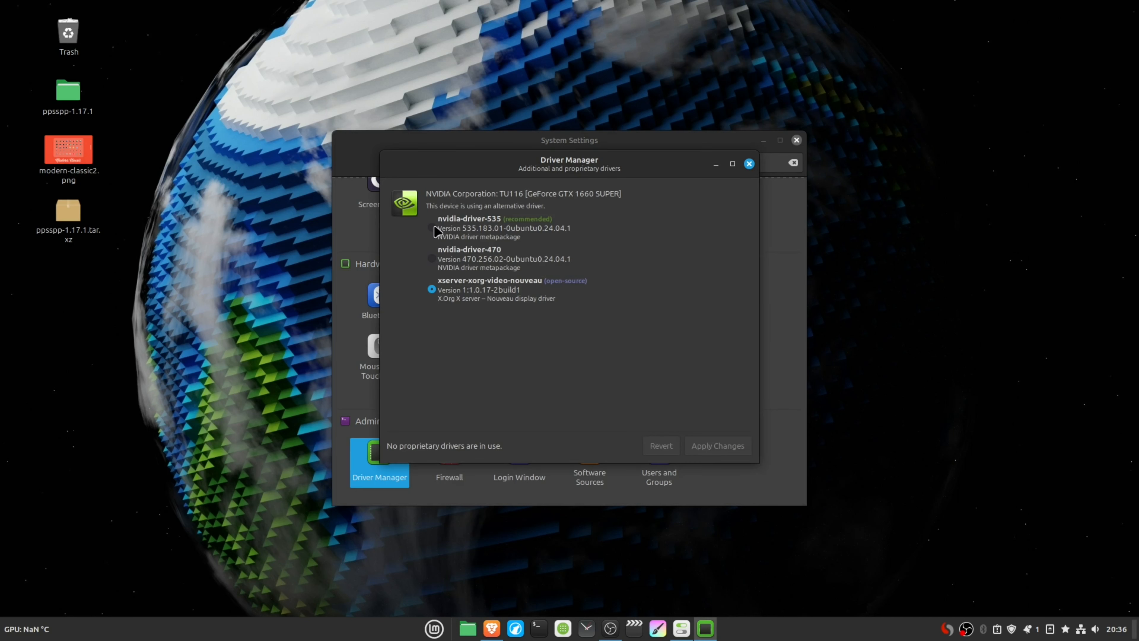
pyautogui.moveTo(517, 229)
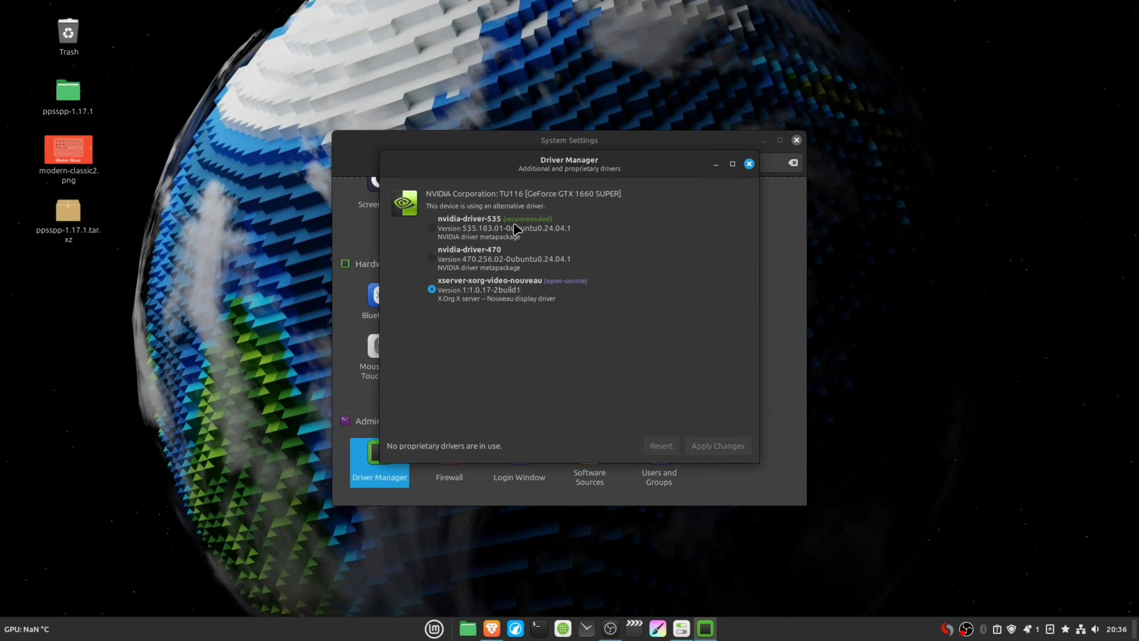
pyautogui.moveTo(491, 239)
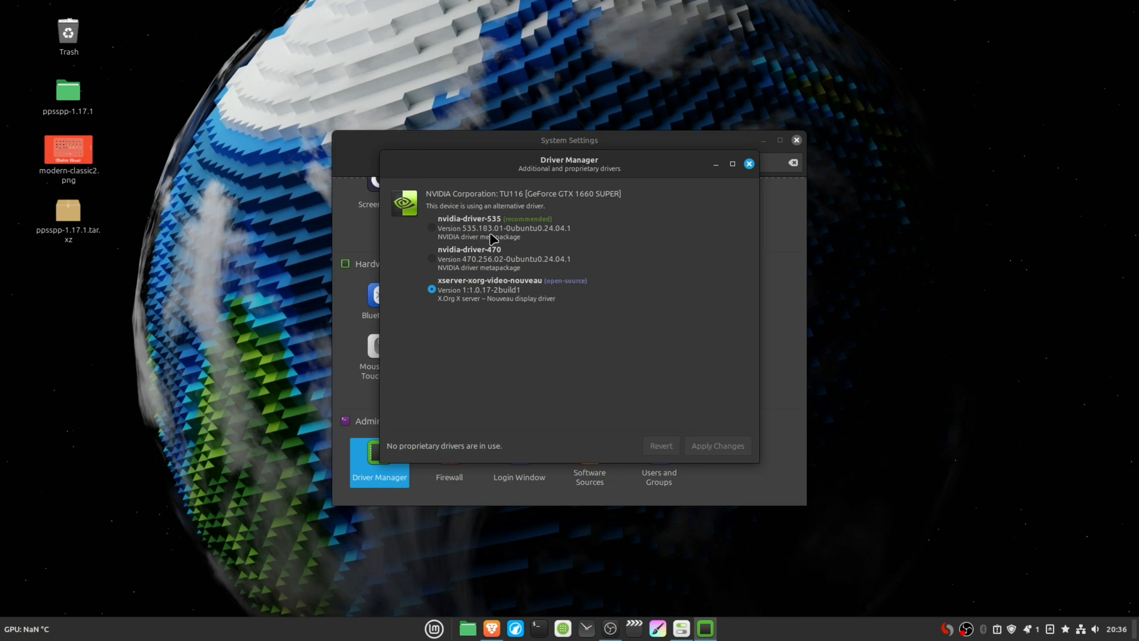
pyautogui.moveTo(509, 242)
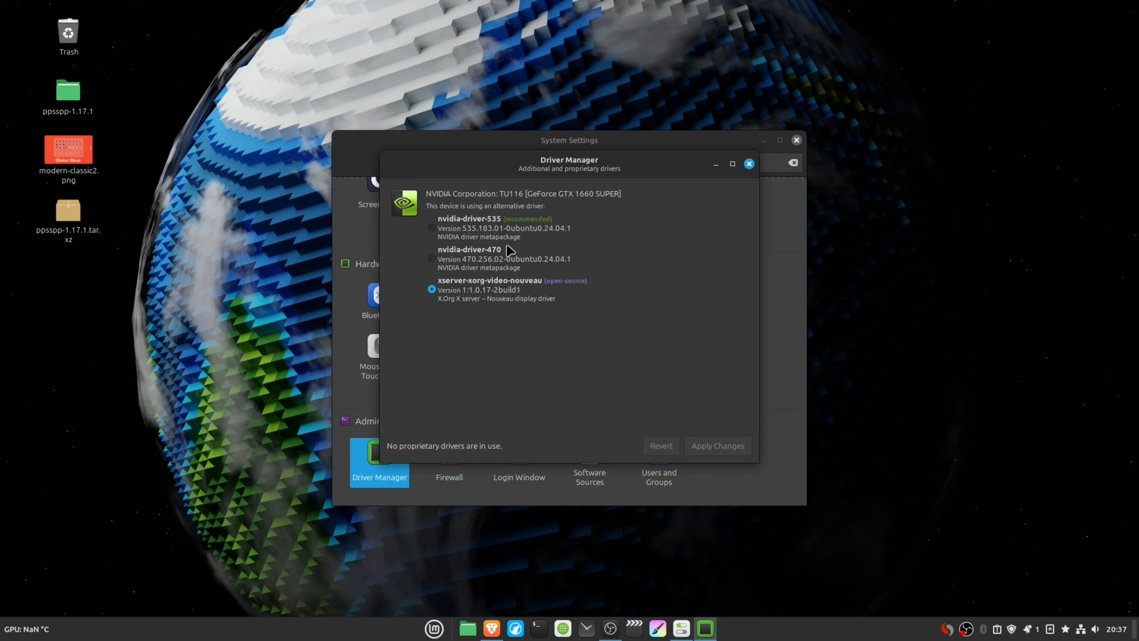
pyautogui.moveTo(500, 226)
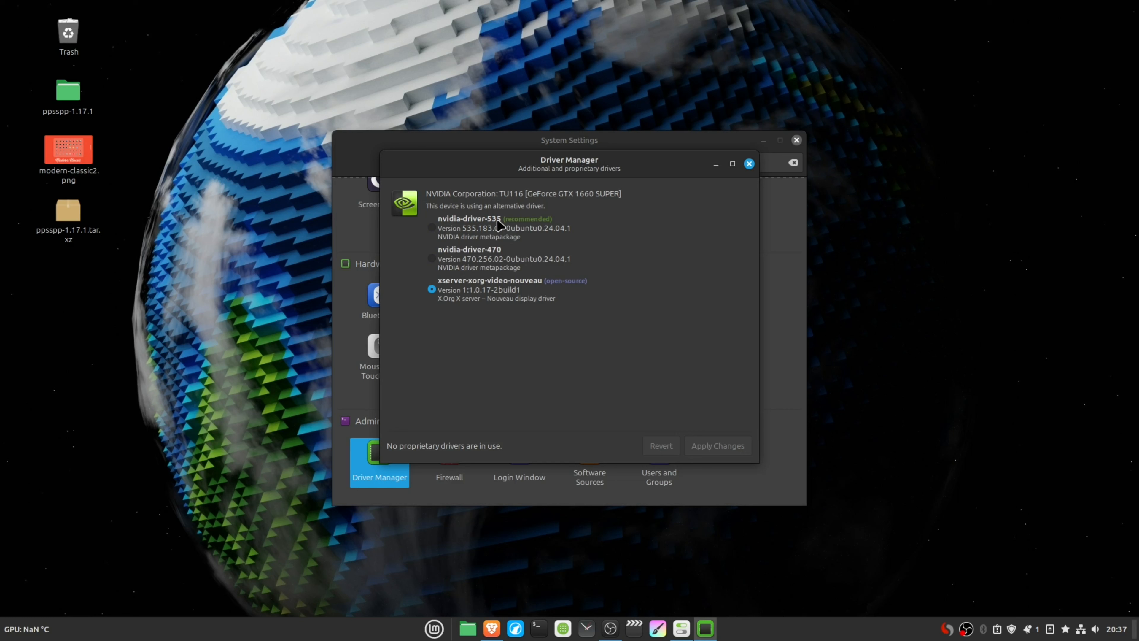
# Step: Select the recommended nvidia-driver-535 in place of the Nouveau driver
pyautogui.click(431, 228)
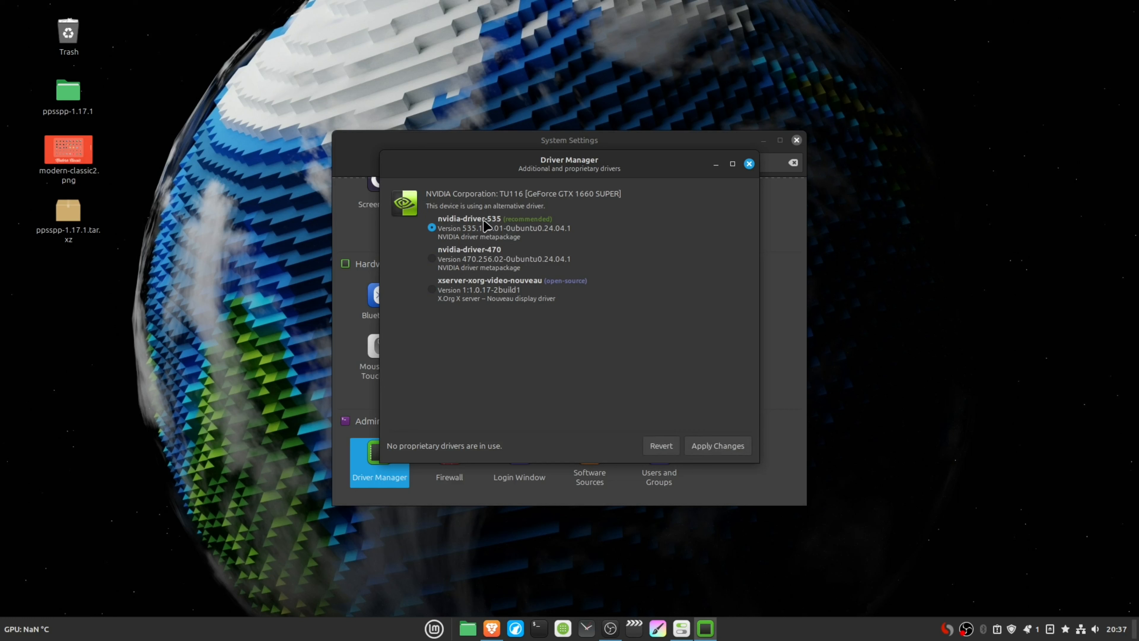
pyautogui.moveTo(739, 457)
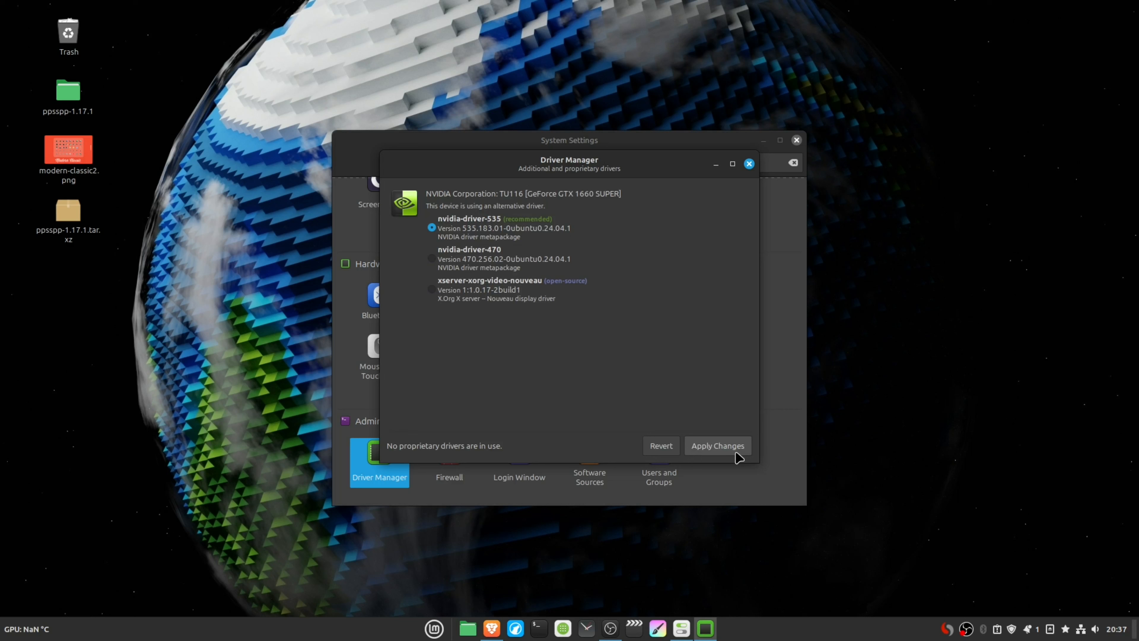
# Step: Apply the nvidia-driver-535 change and authenticate with the password to install it
pyautogui.click(716, 446)
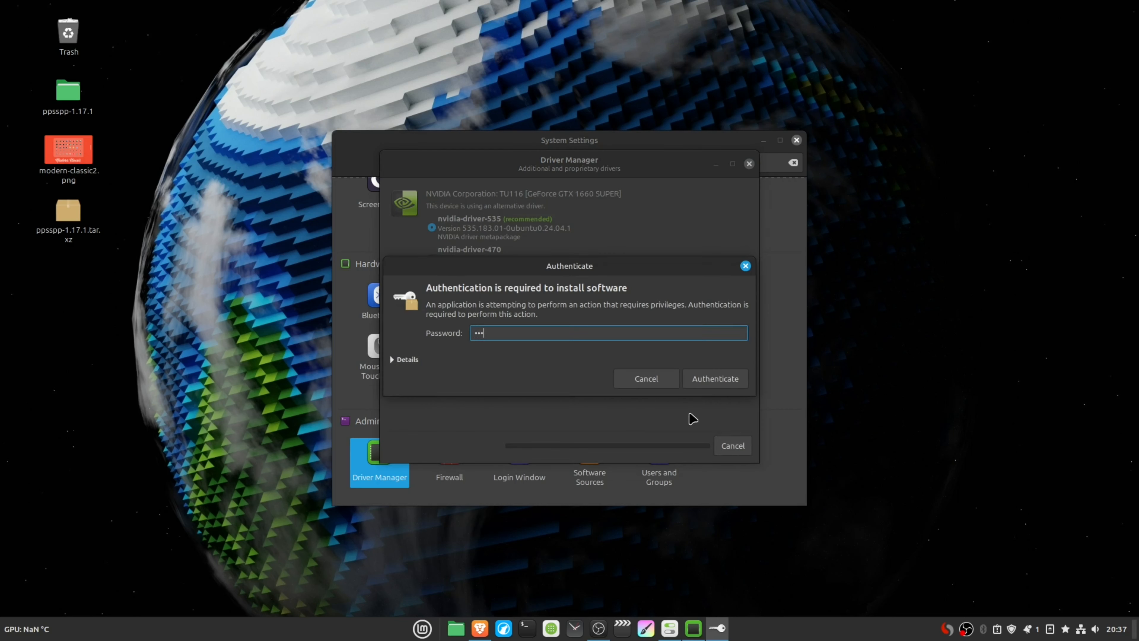
pyautogui.click(714, 378)
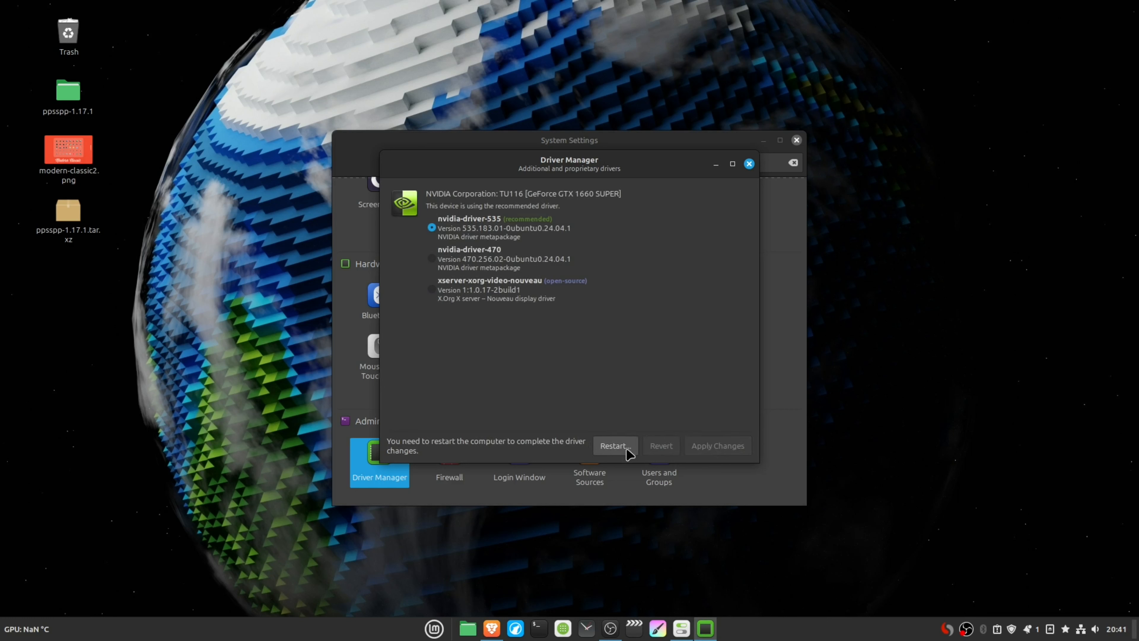
# Step: Restart the computer, then launch NVIDIA X Server Settings via an 'nv' menu search
pyautogui.click(614, 445)
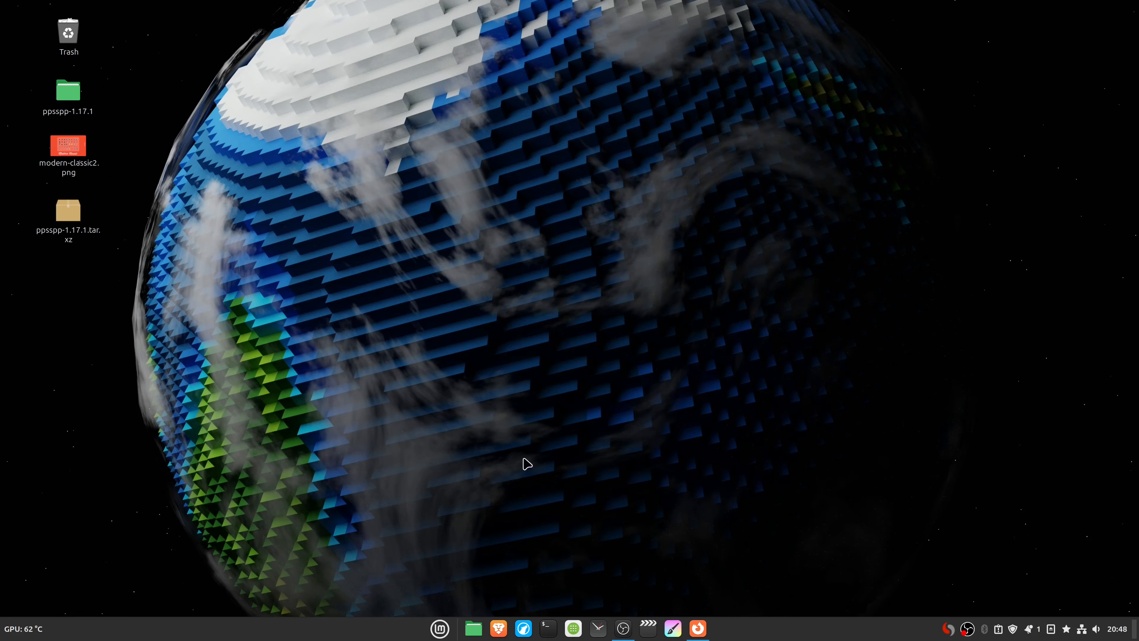
pyautogui.click(439, 628)
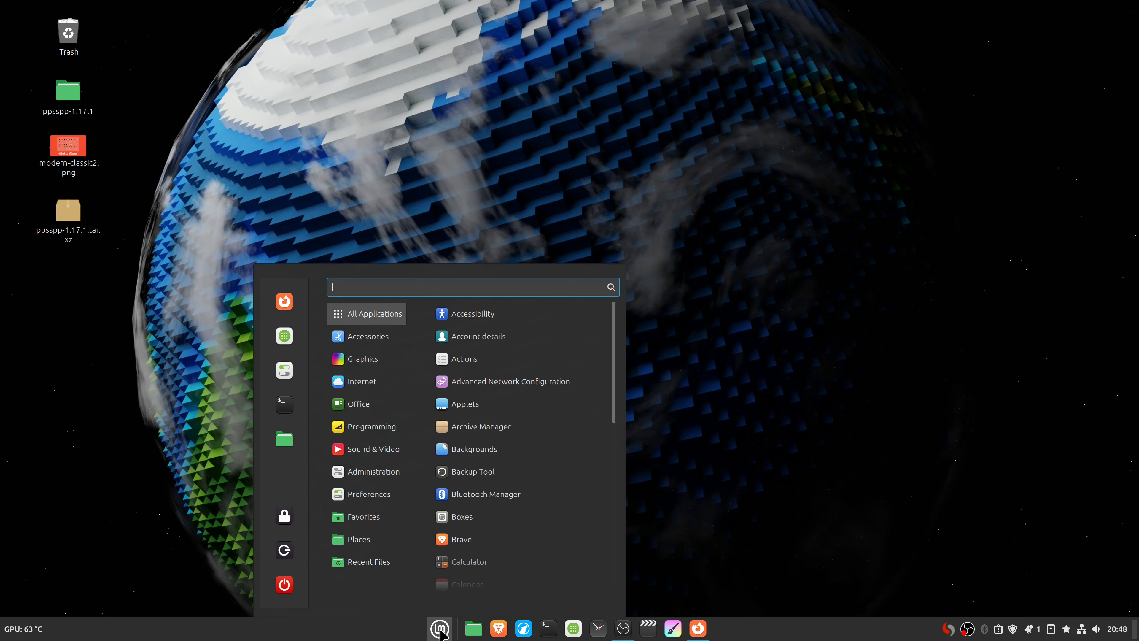
pyautogui.write('nv')
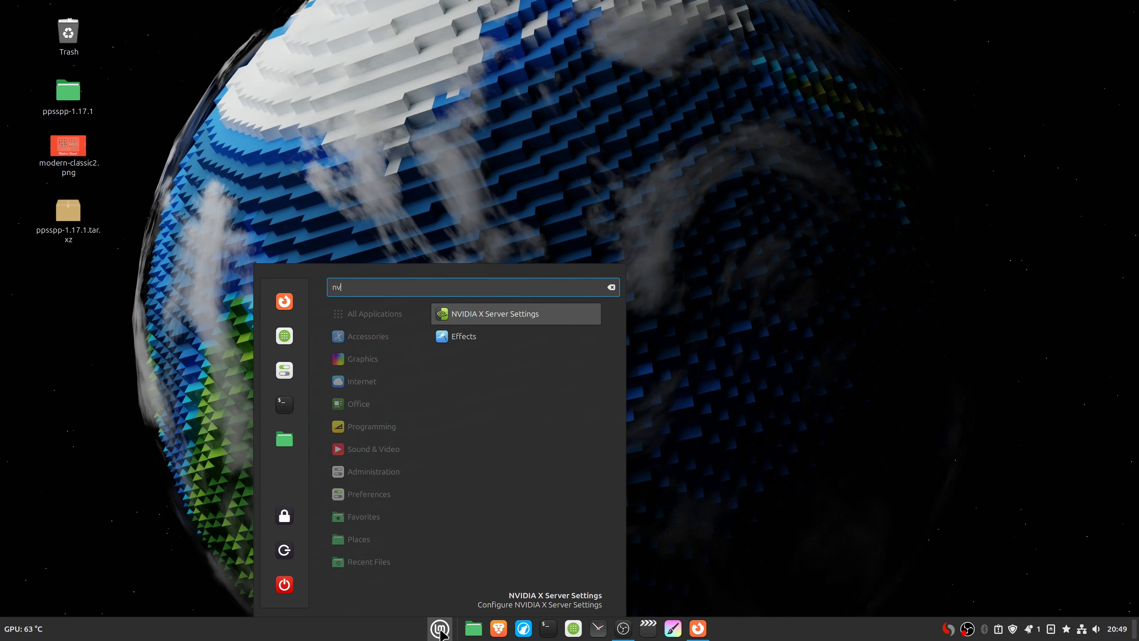
pyautogui.moveTo(557, 324)
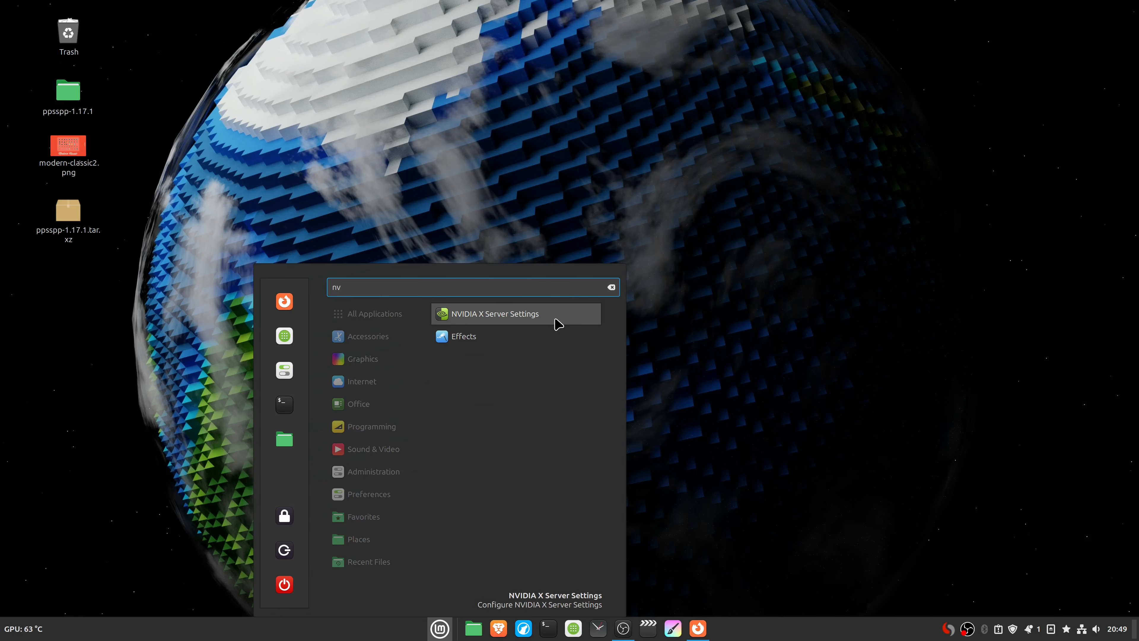
pyautogui.click(496, 314)
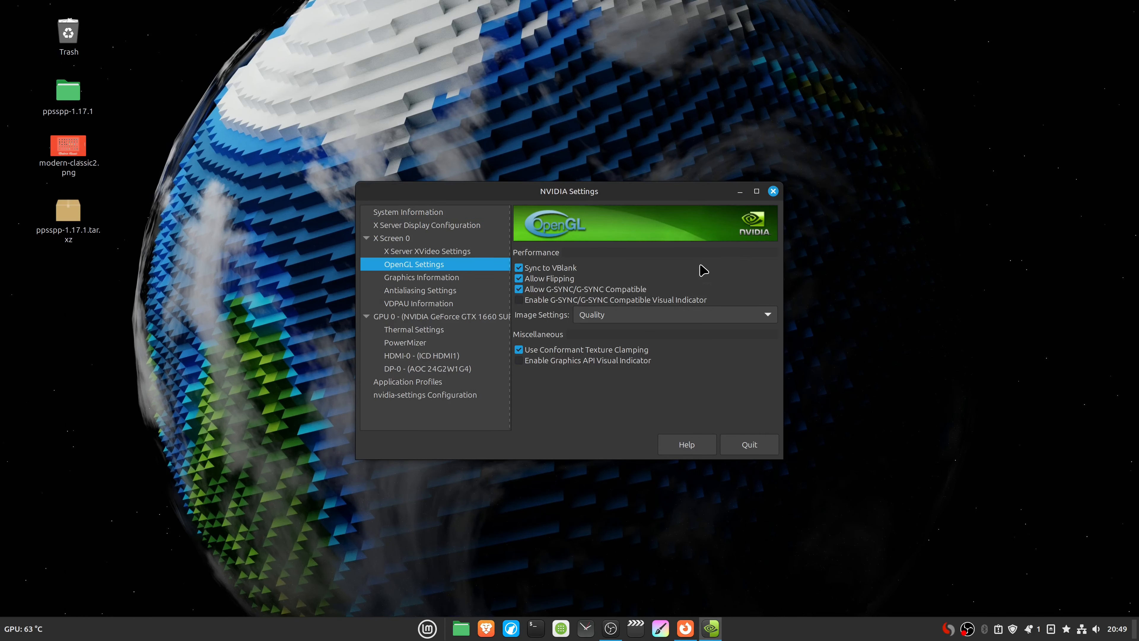